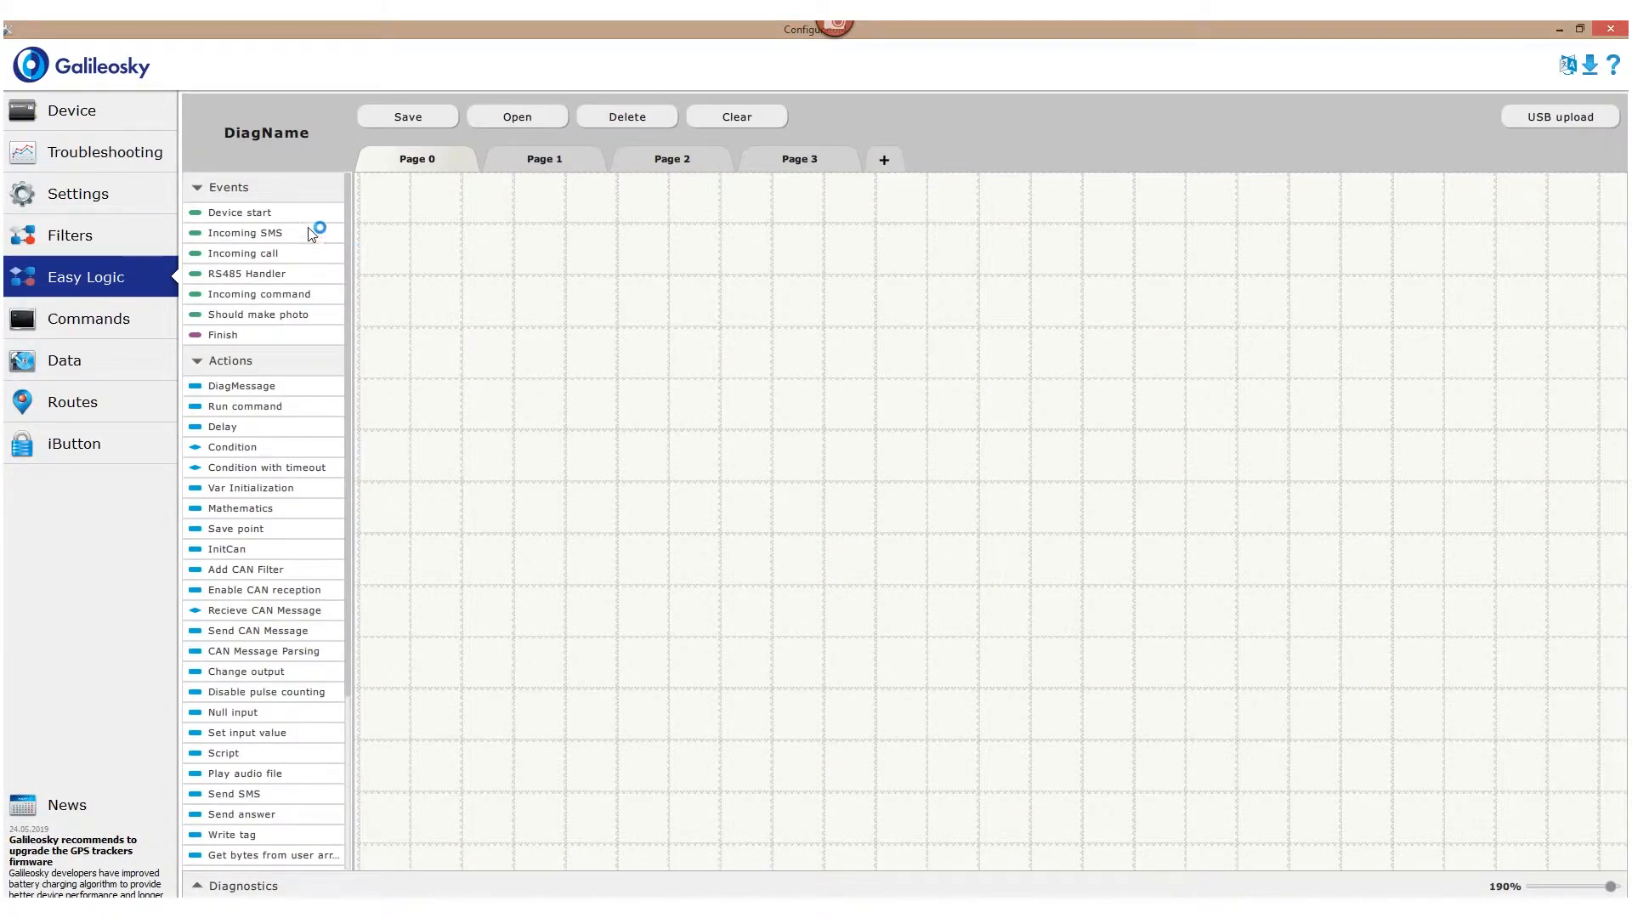
Place a Device start event block on the empty Page 0 canvas.
drag(239, 213, 615, 354)
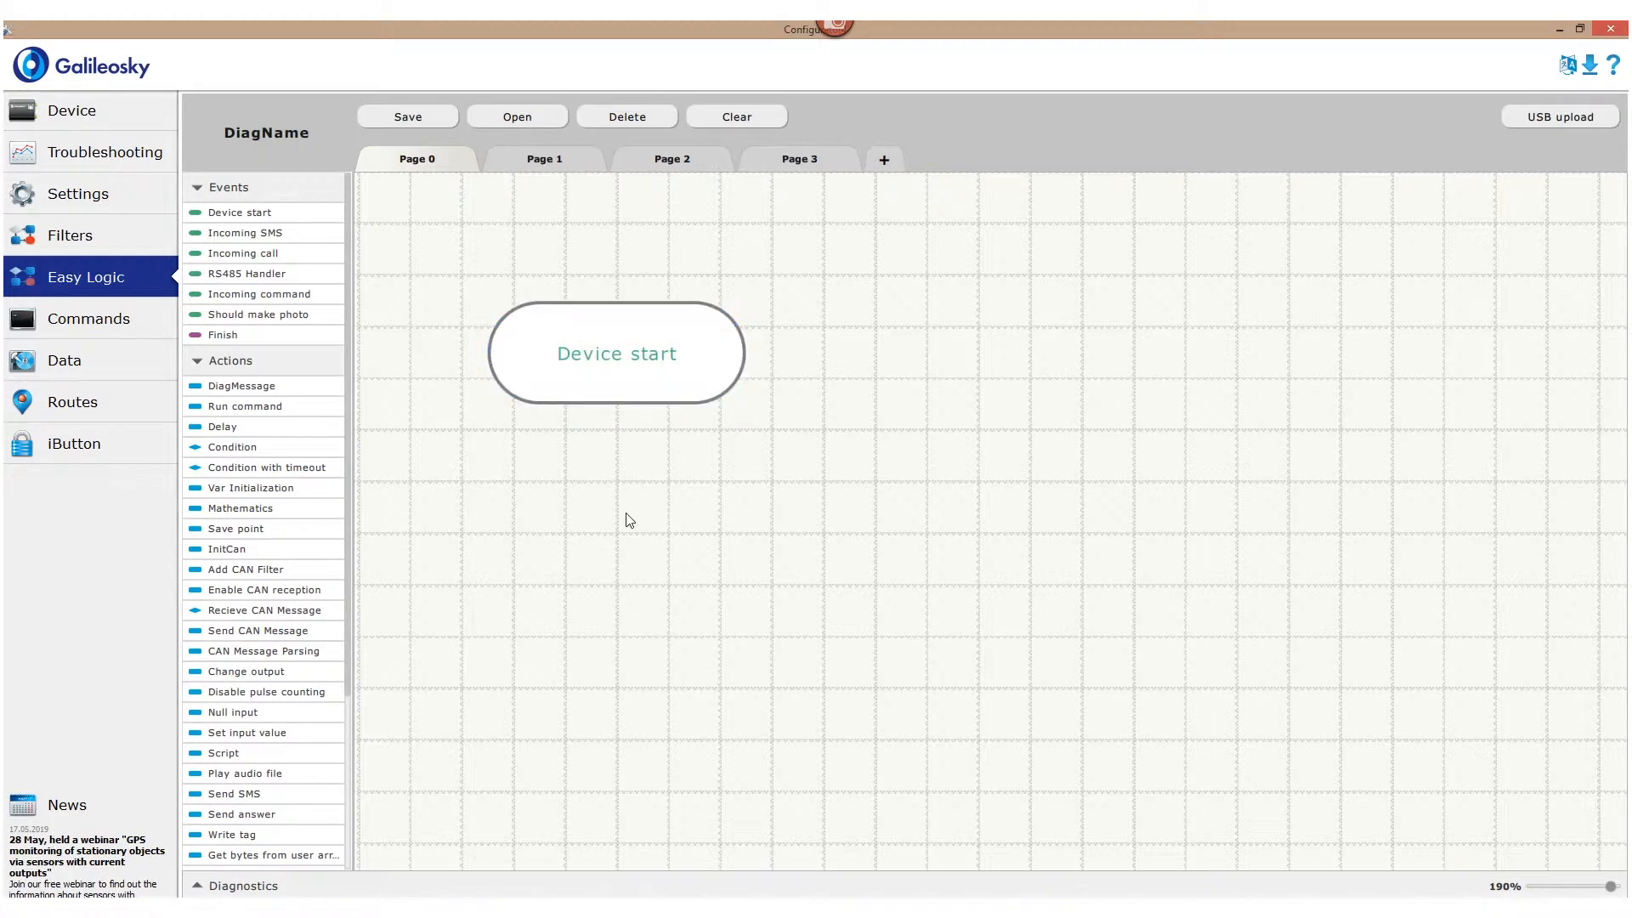
mouse_move(758, 605)
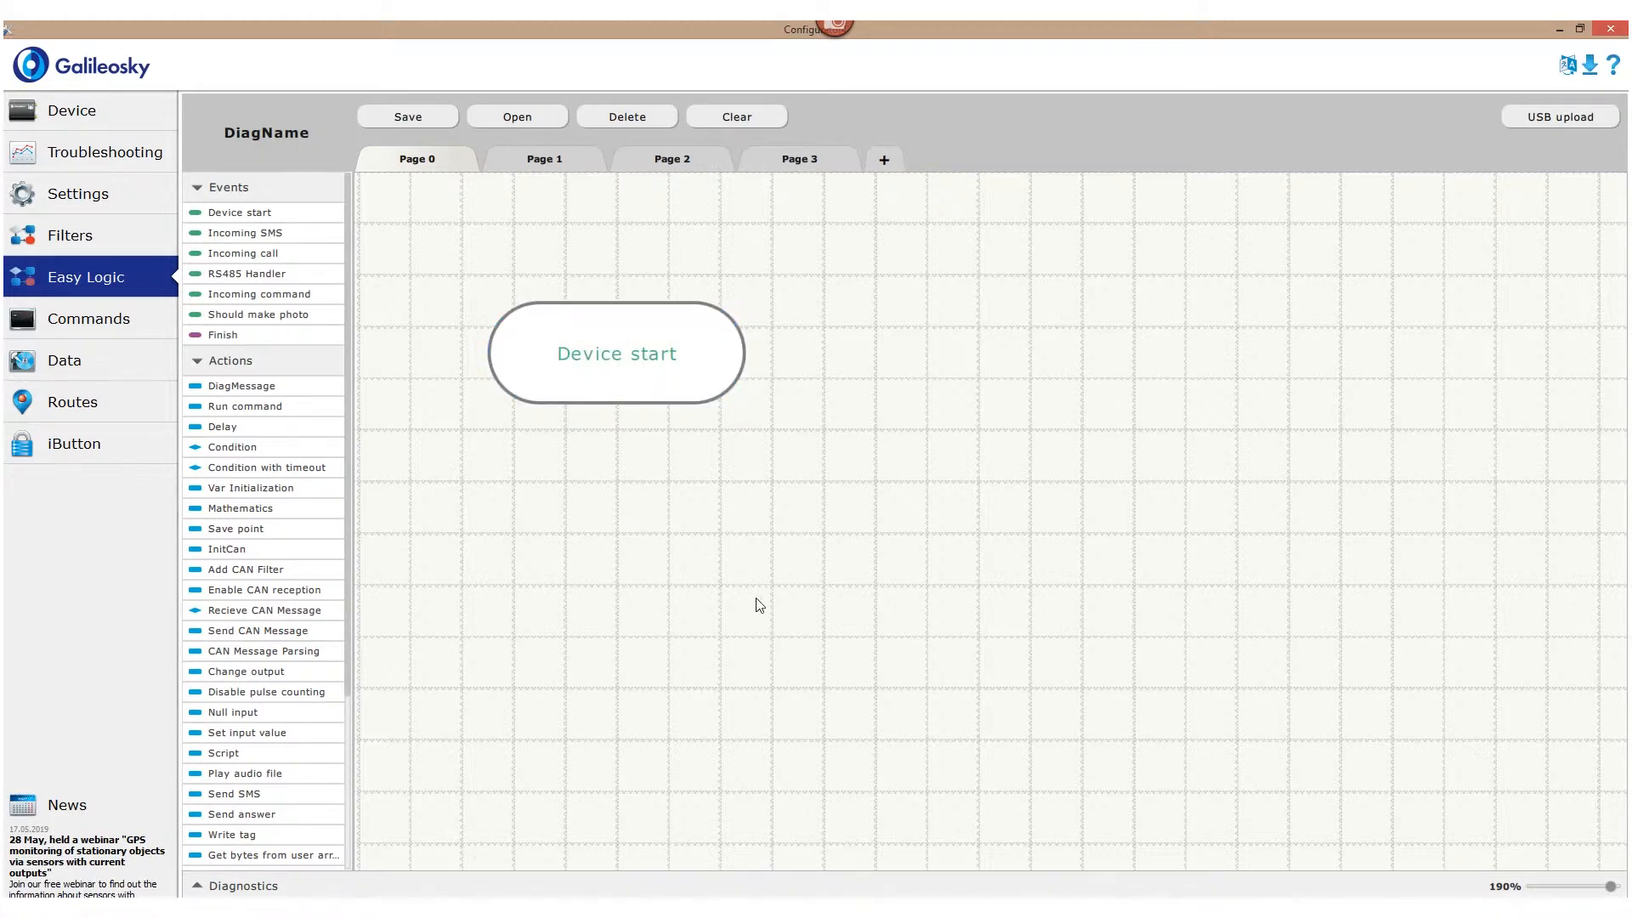
mouse_move(607, 575)
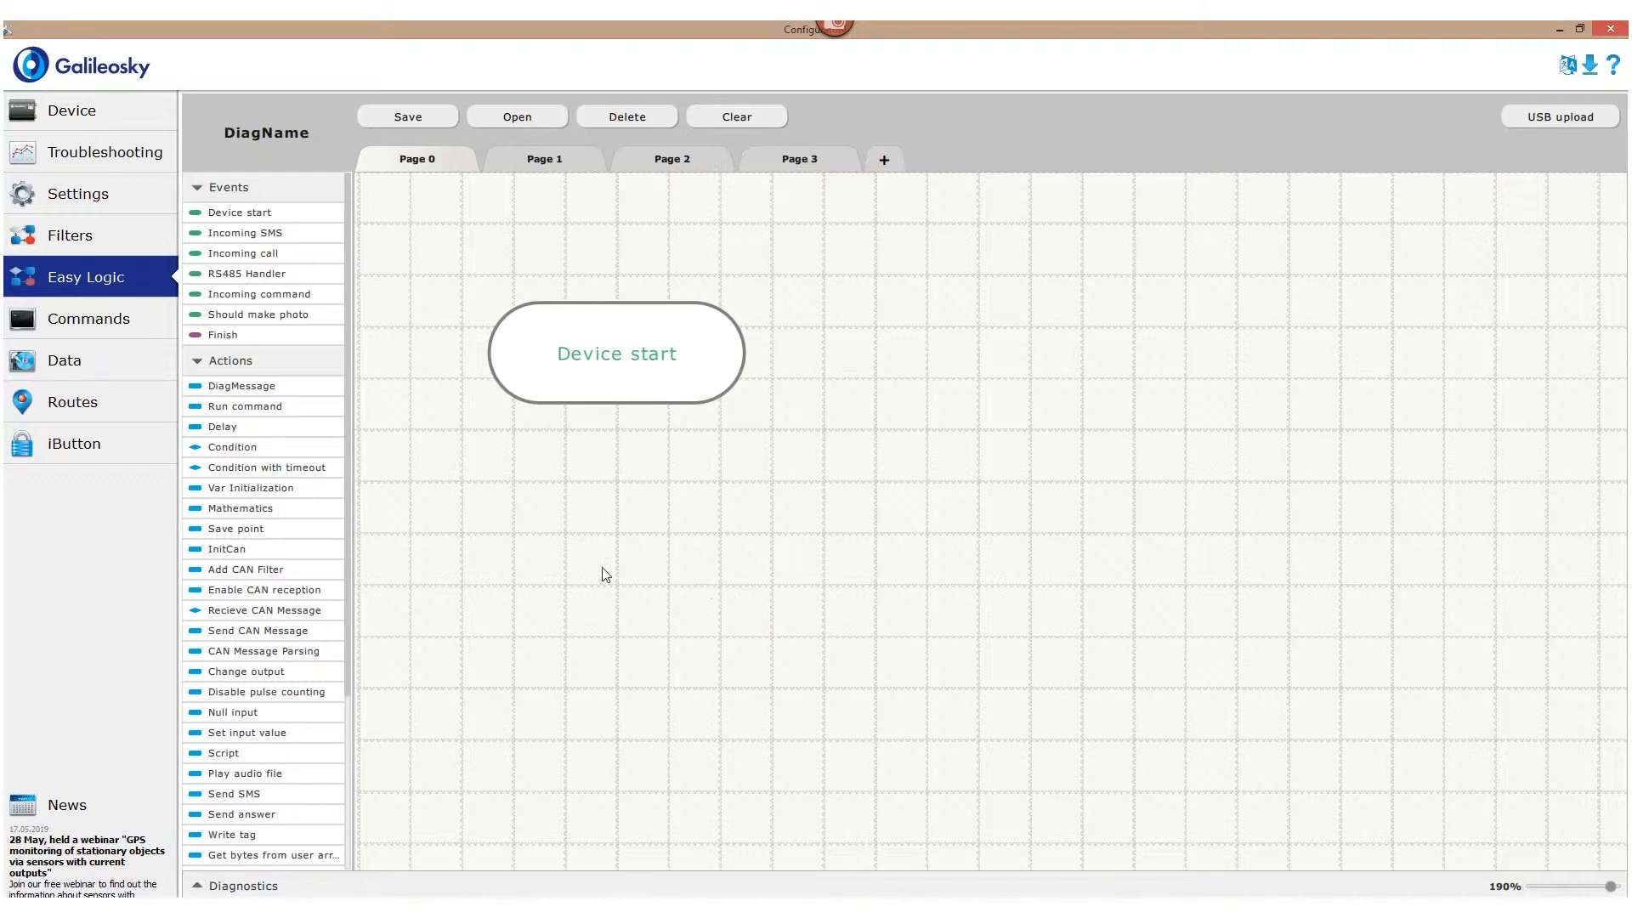
mouse_move(240, 386)
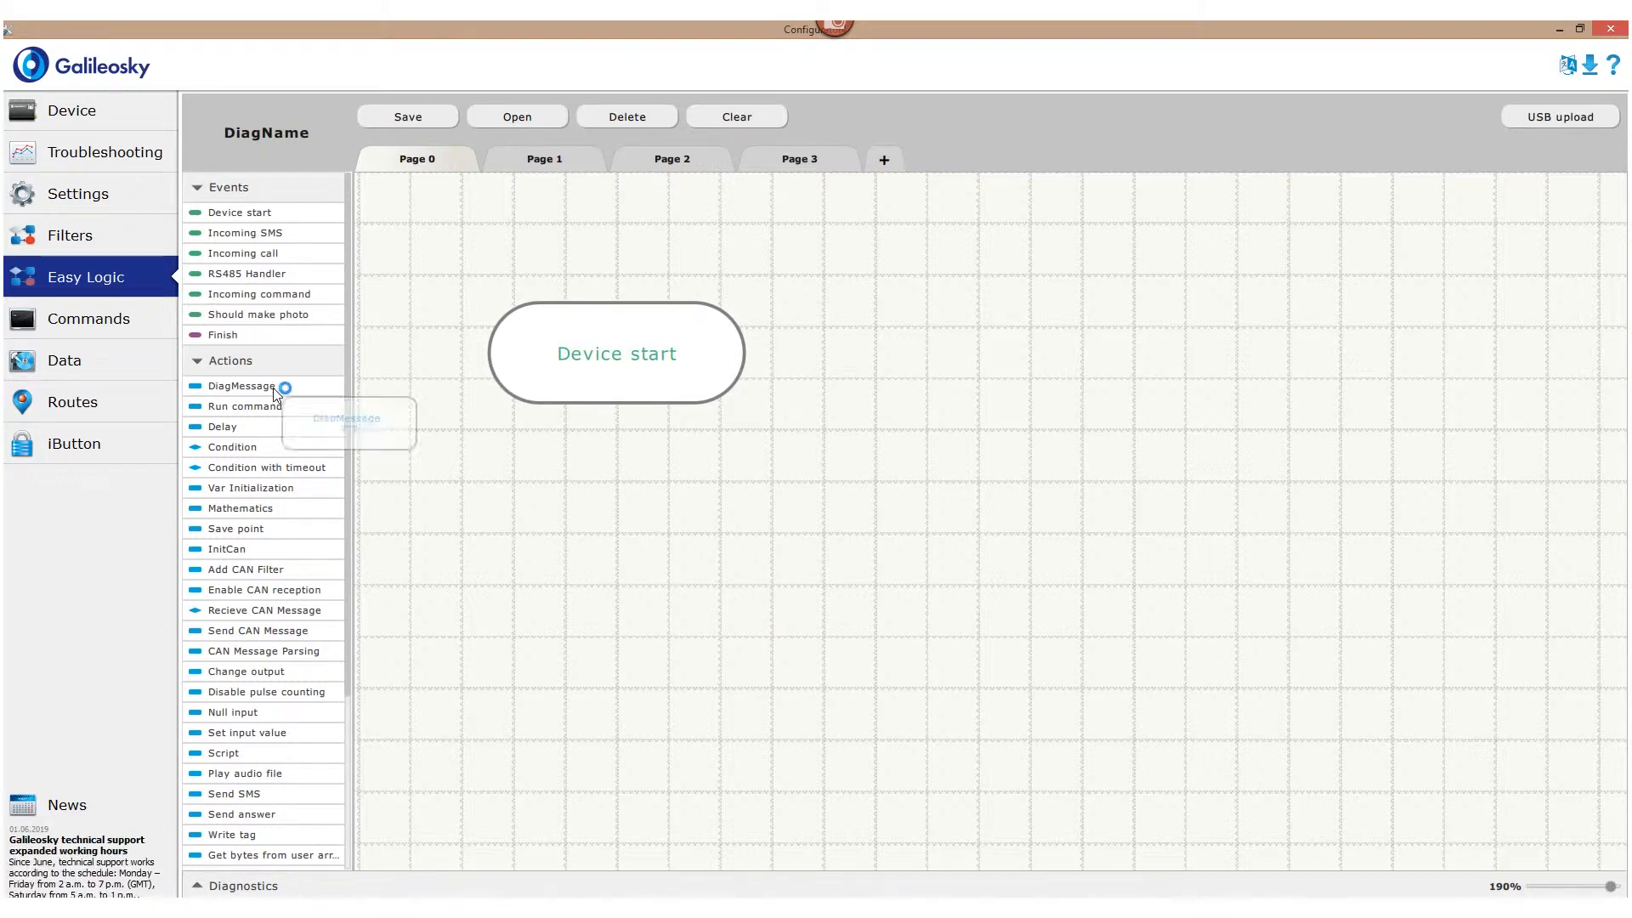
Place a DiagMessage action below Device start with message text "Hello, world!".
drag(239, 386, 615, 534)
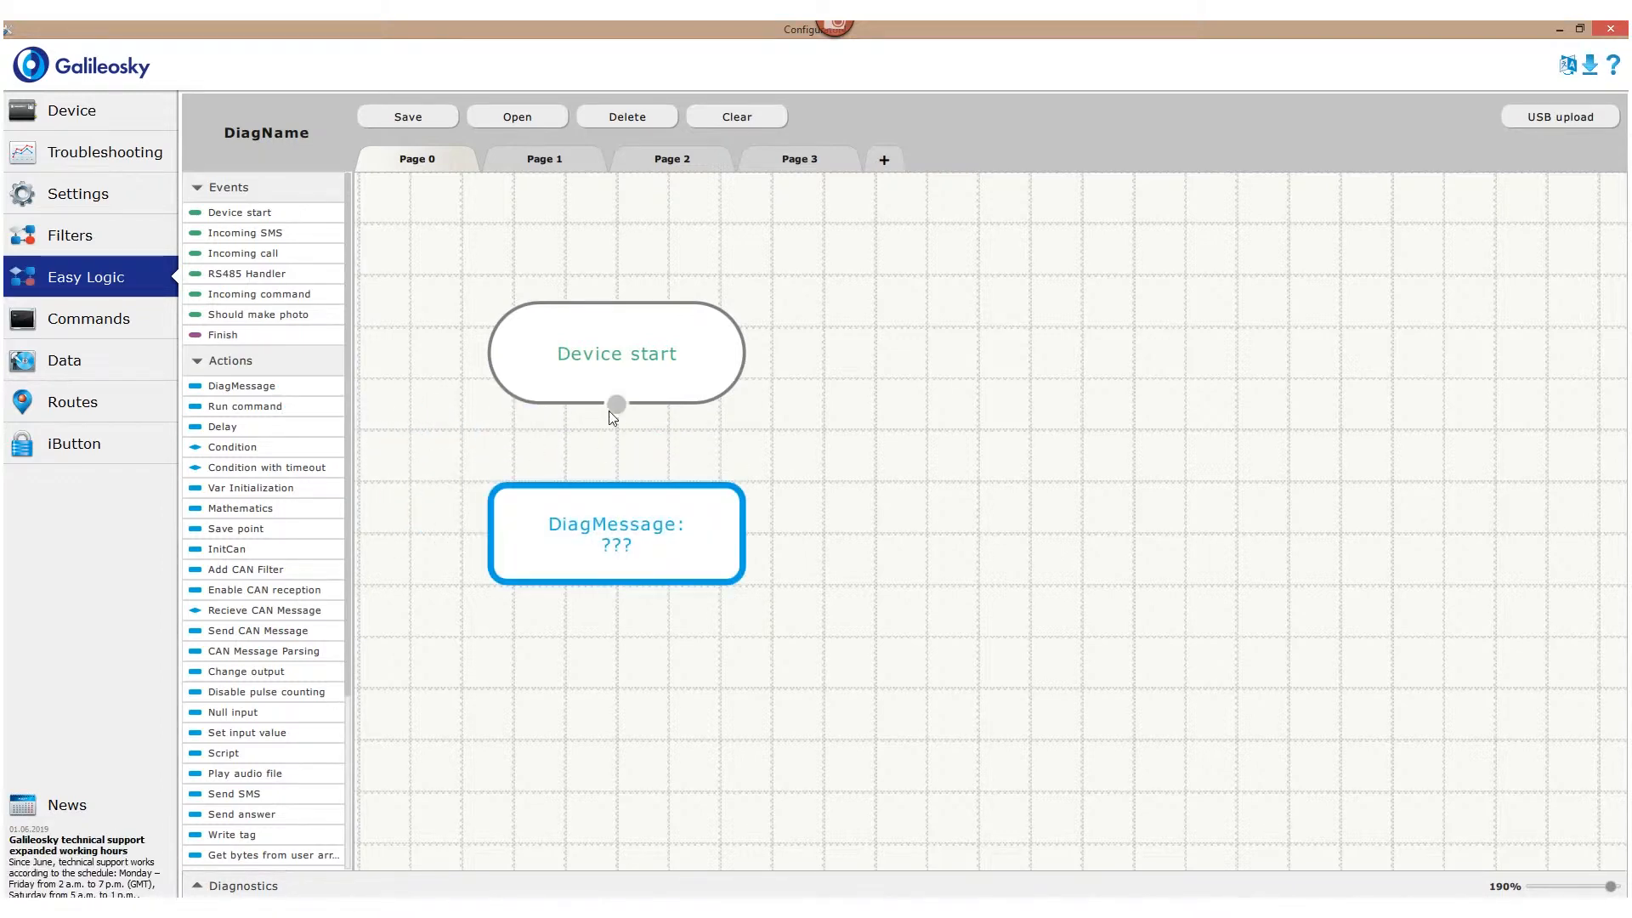
click(821, 523)
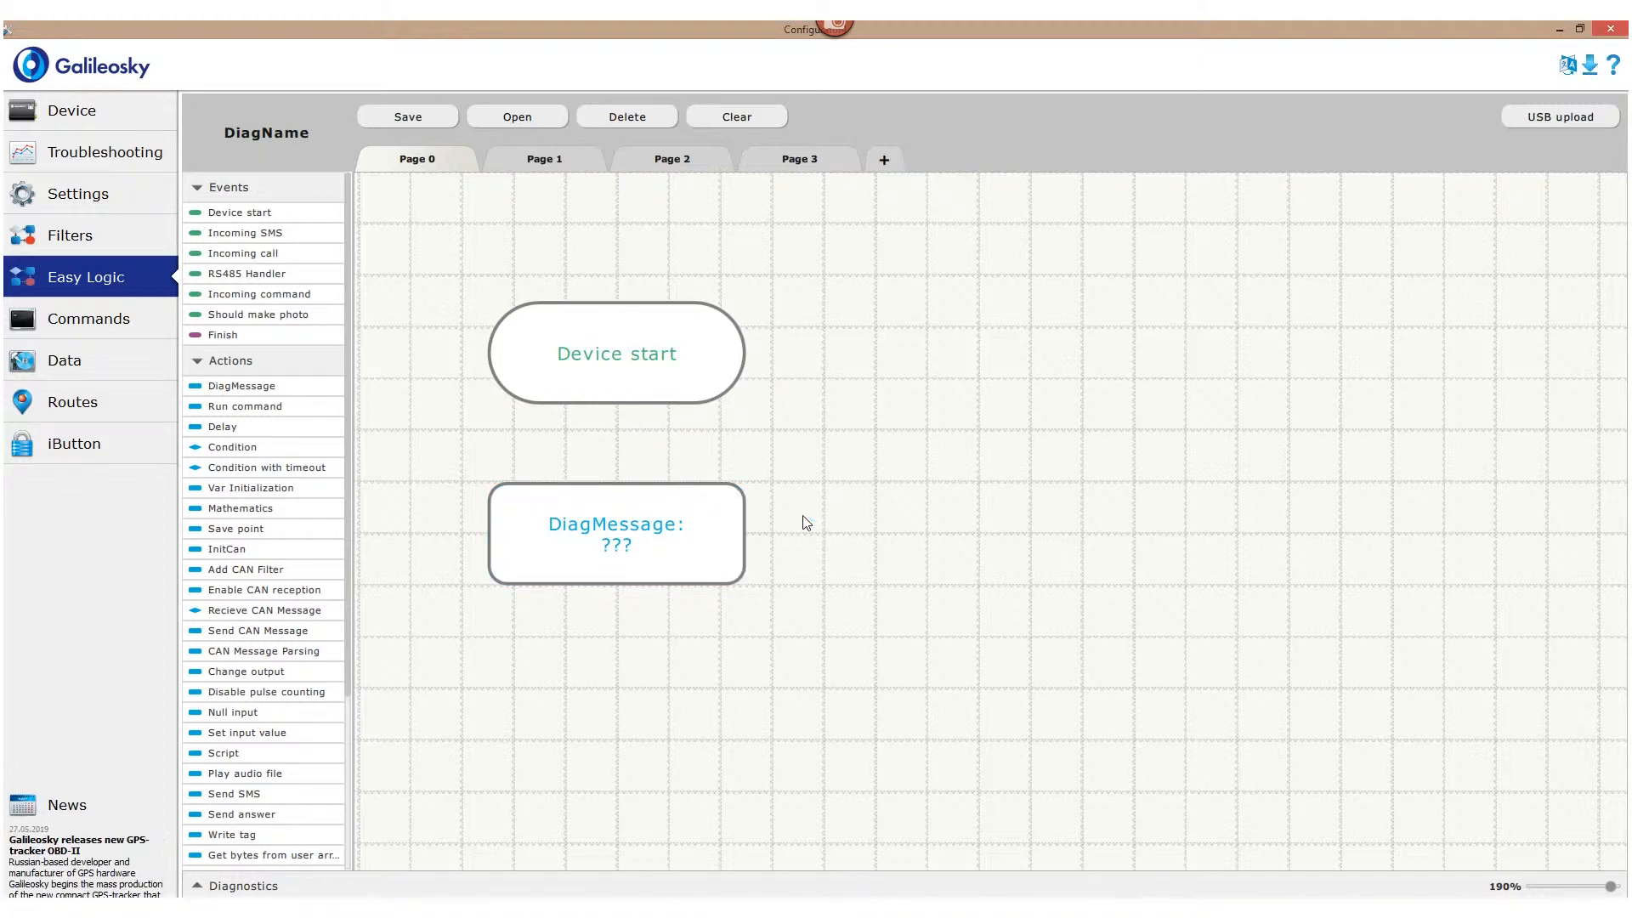
click(615, 532)
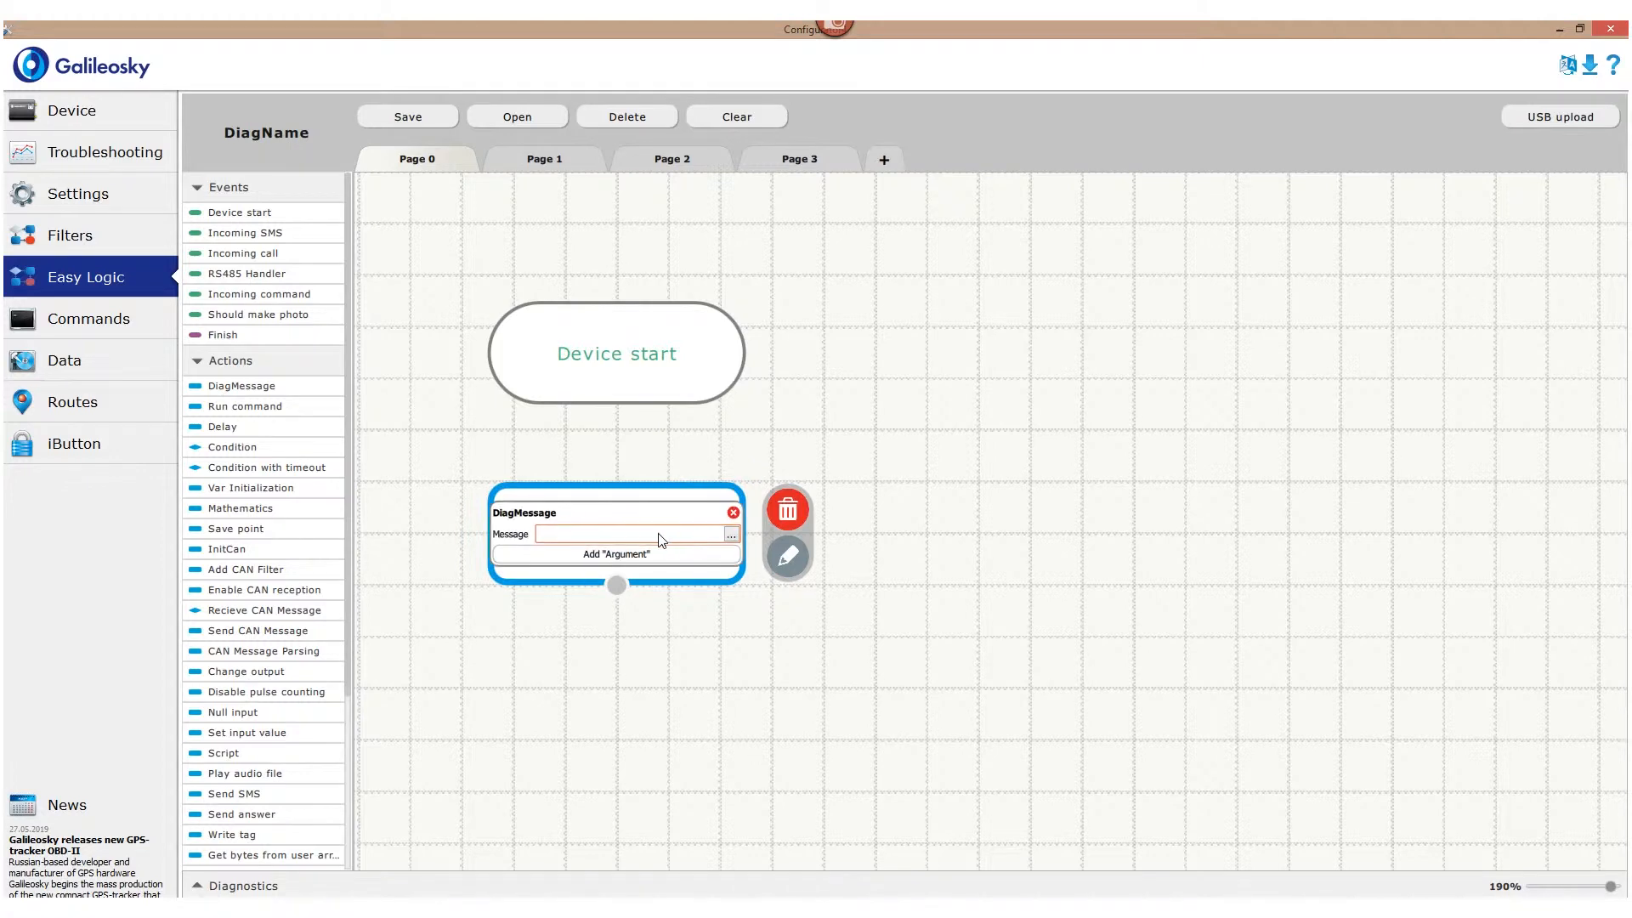
click(637, 534)
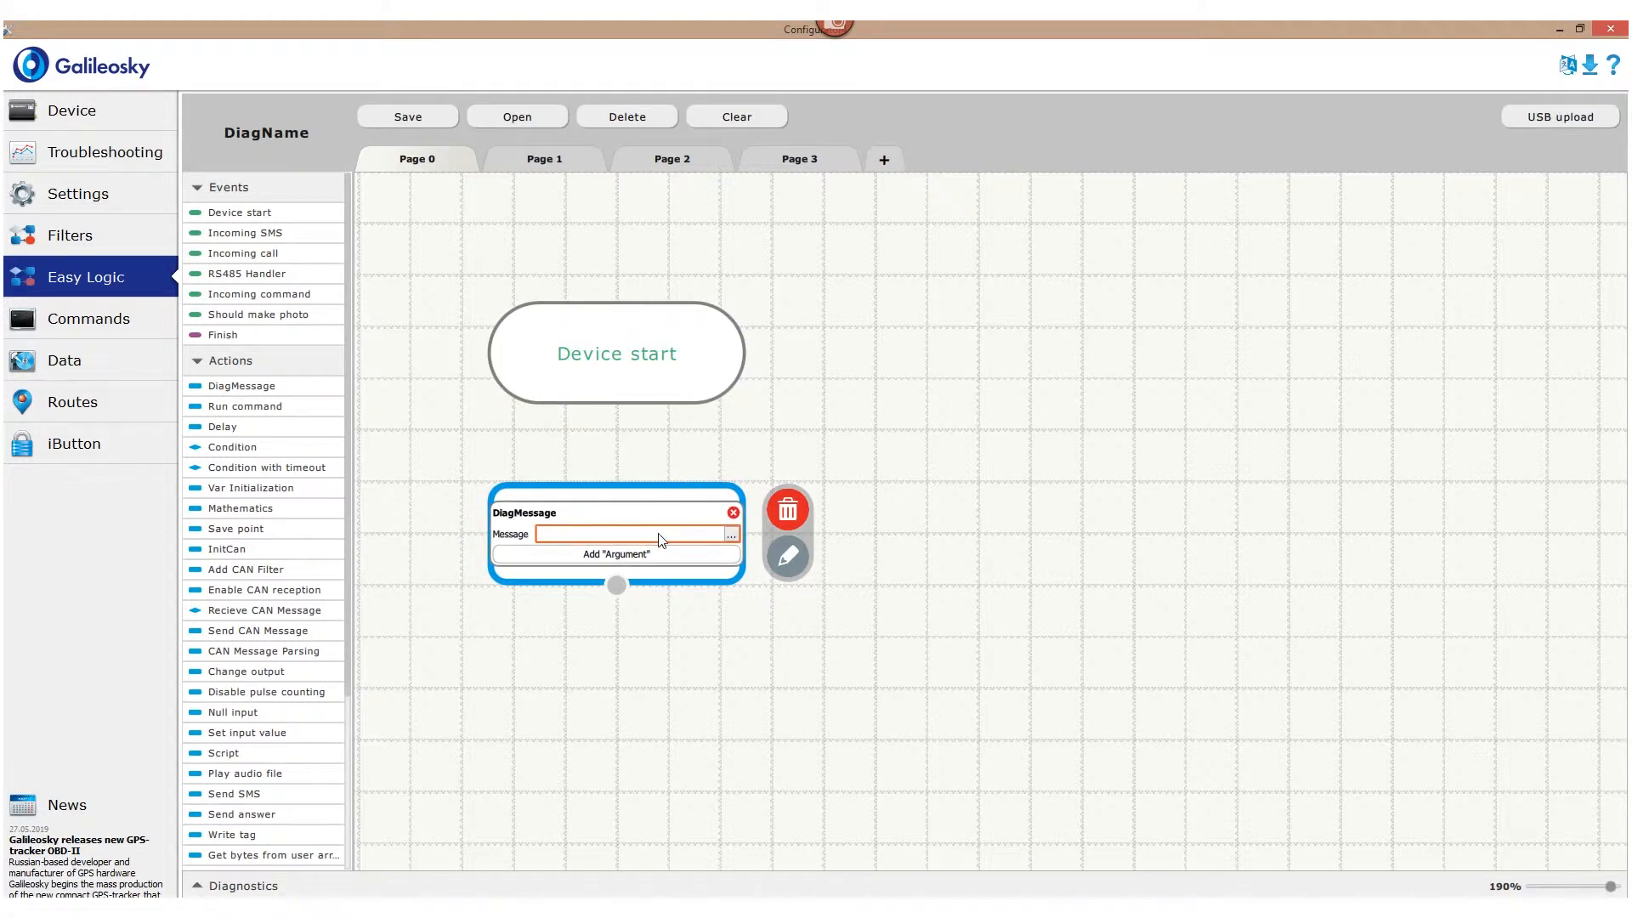
text(Hello, world!)
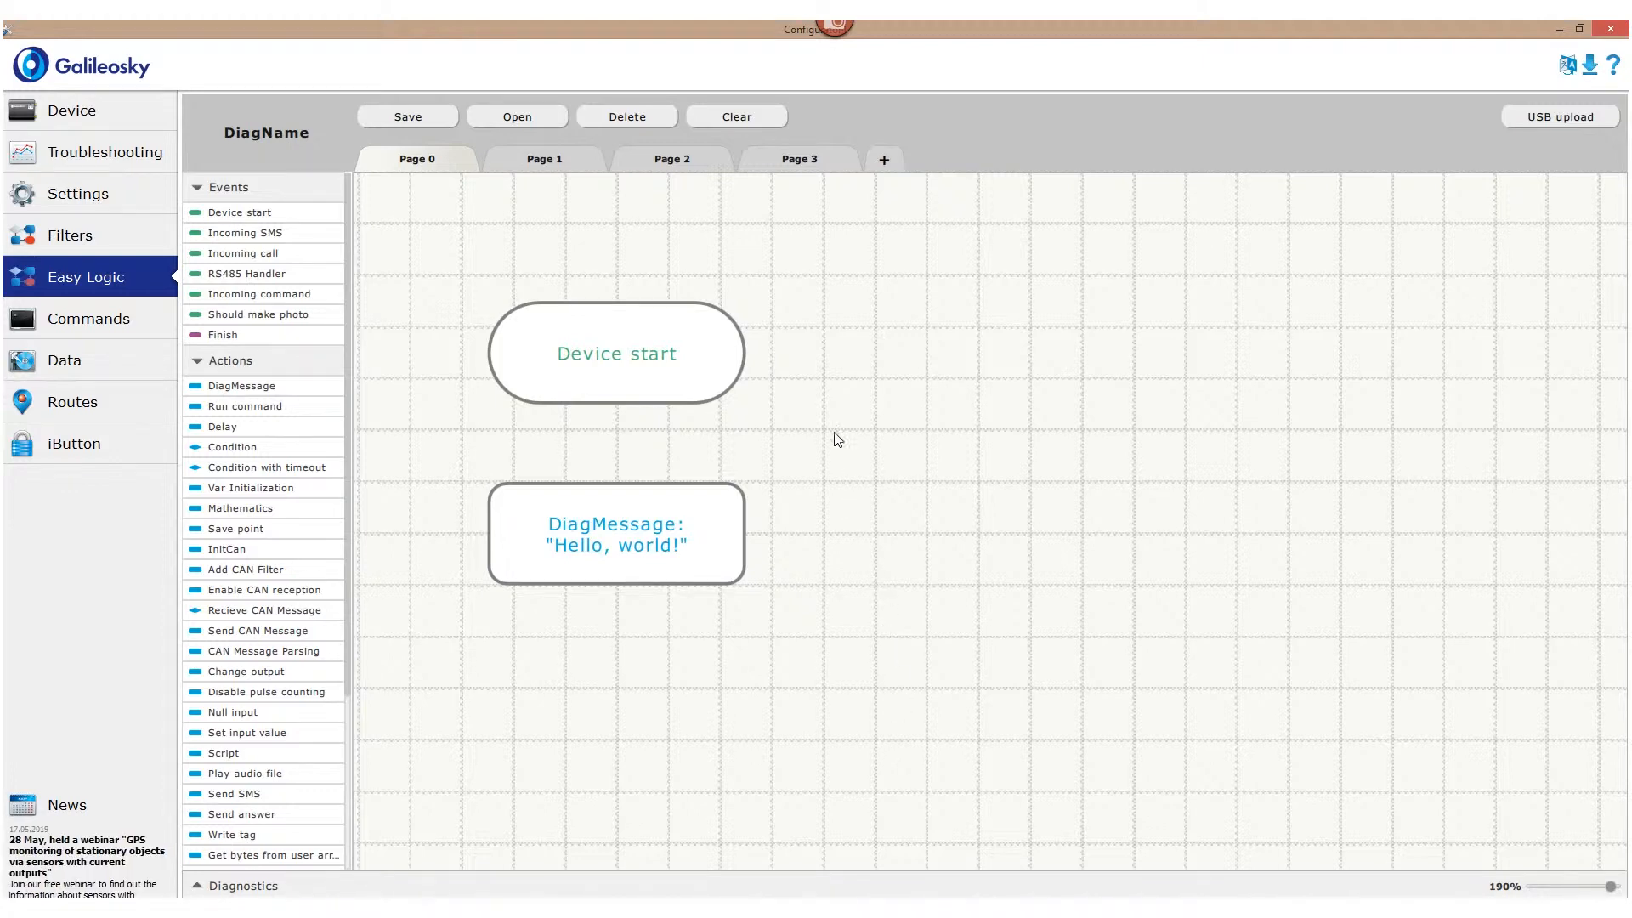
mouse_move(615, 353)
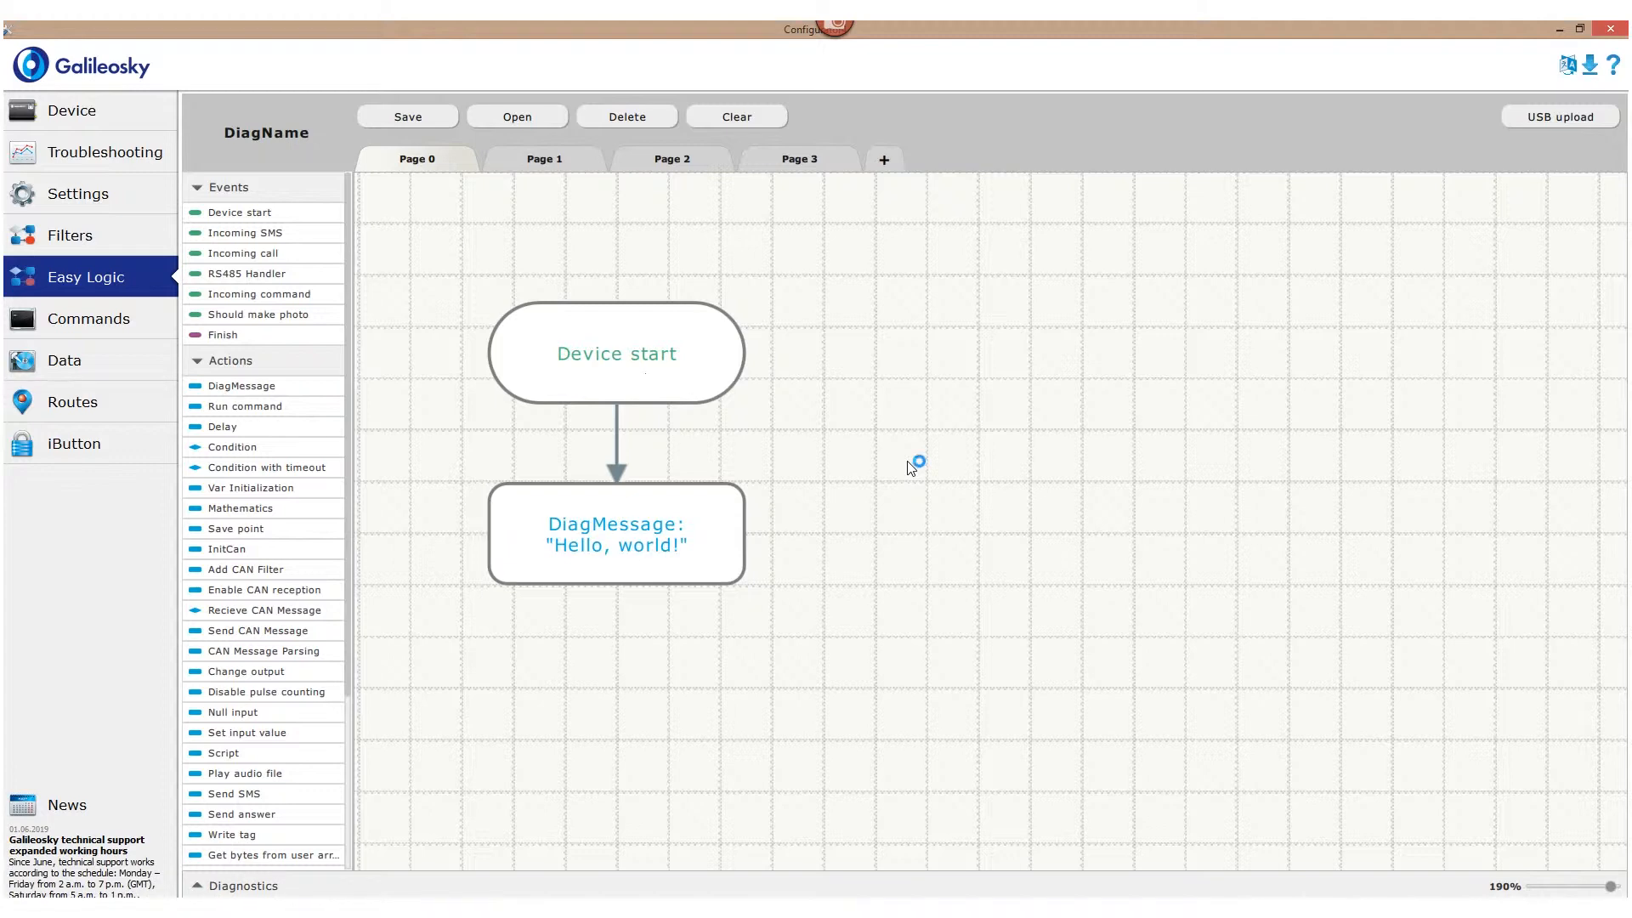
mouse_move(882, 499)
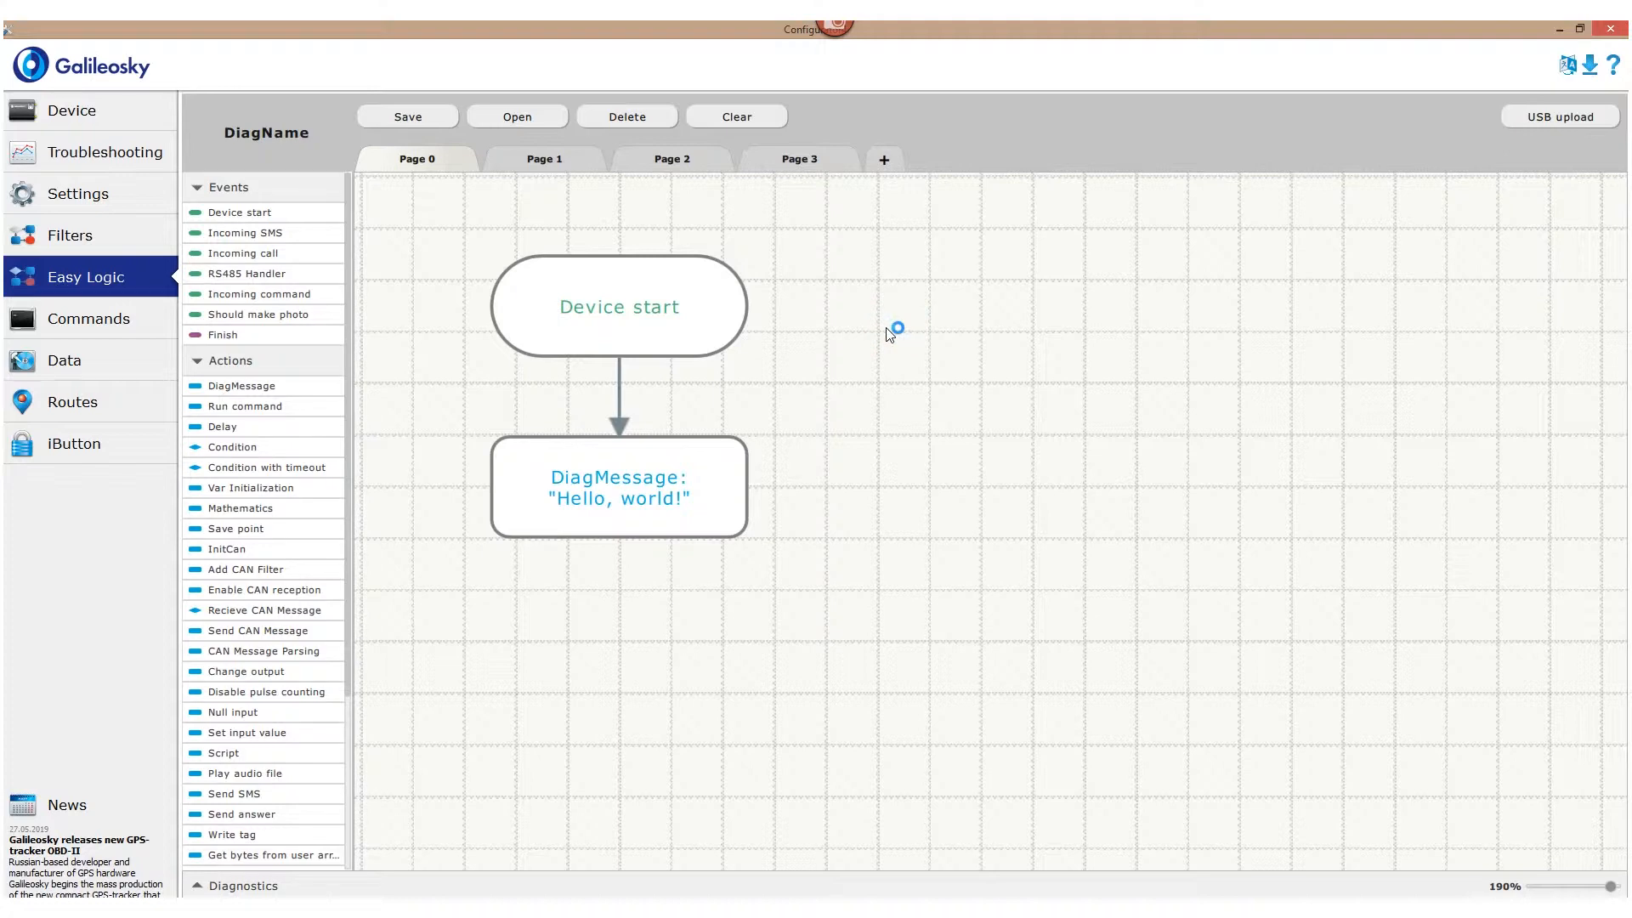
mouse_move(889, 334)
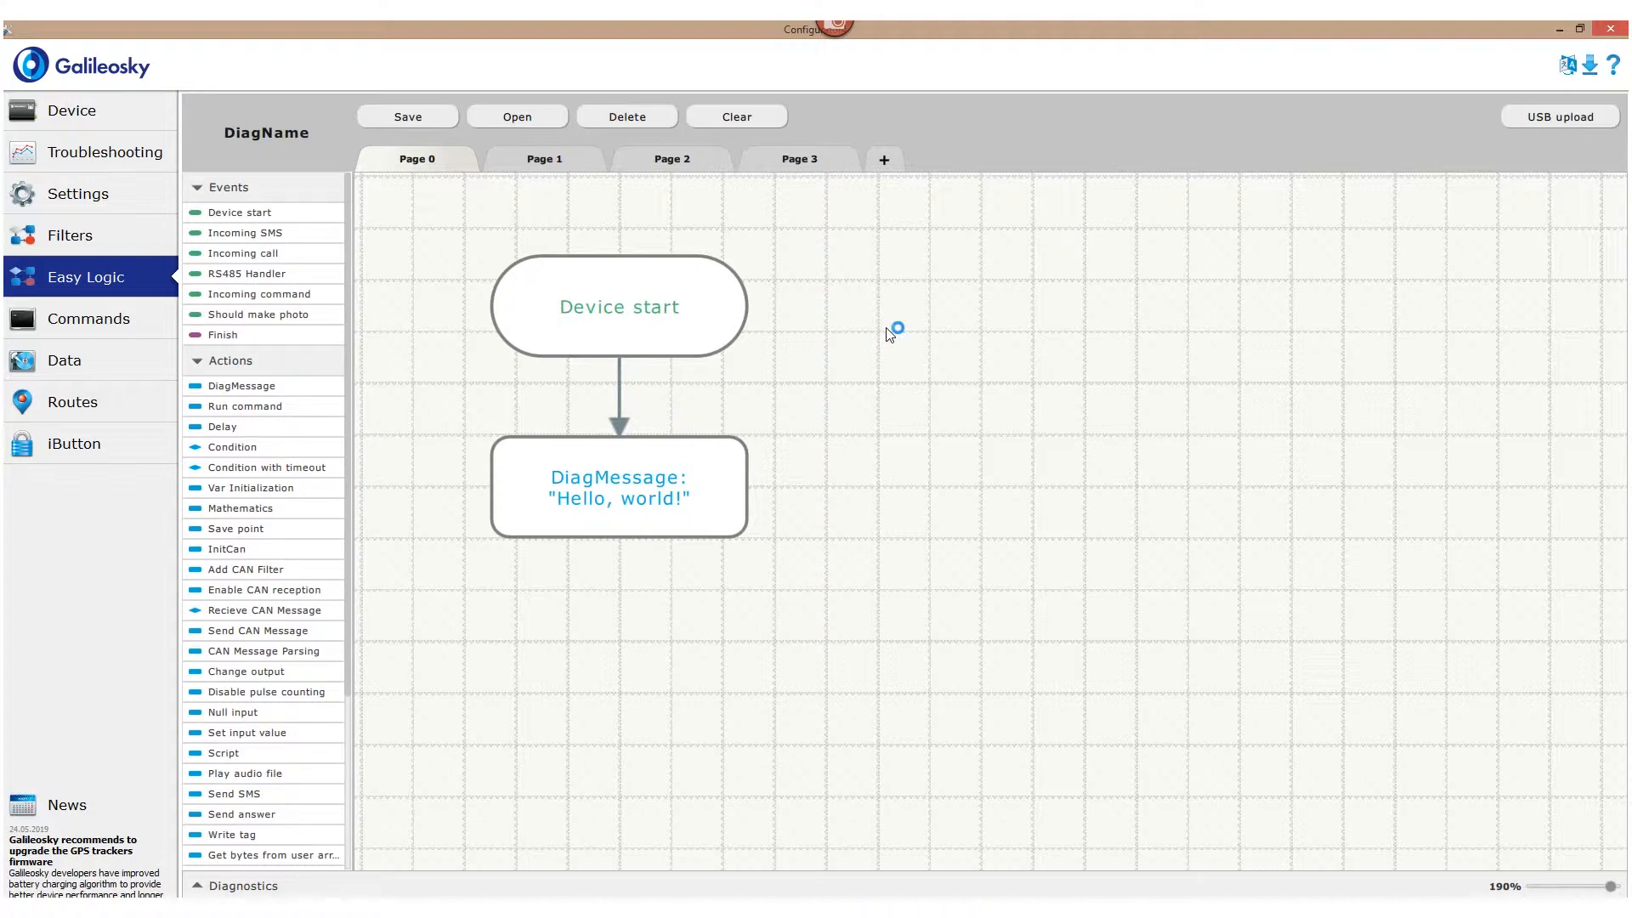
mouse_move(294, 364)
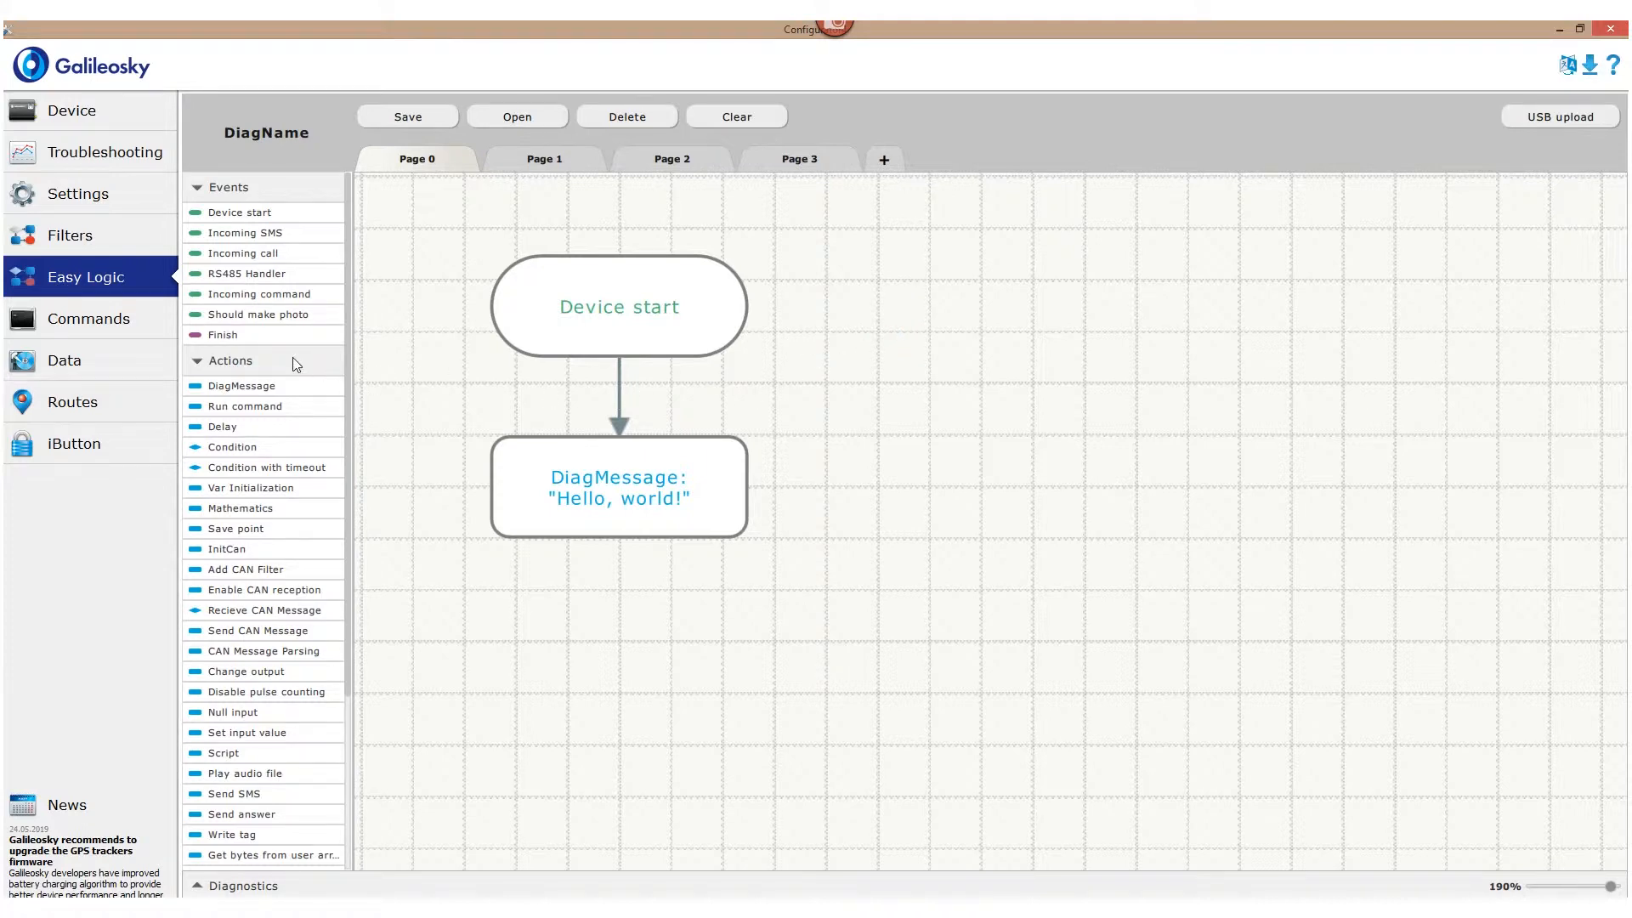
Add a Finish block below the "Hello, world!" message to end the chain.
drag(222, 335, 618, 666)
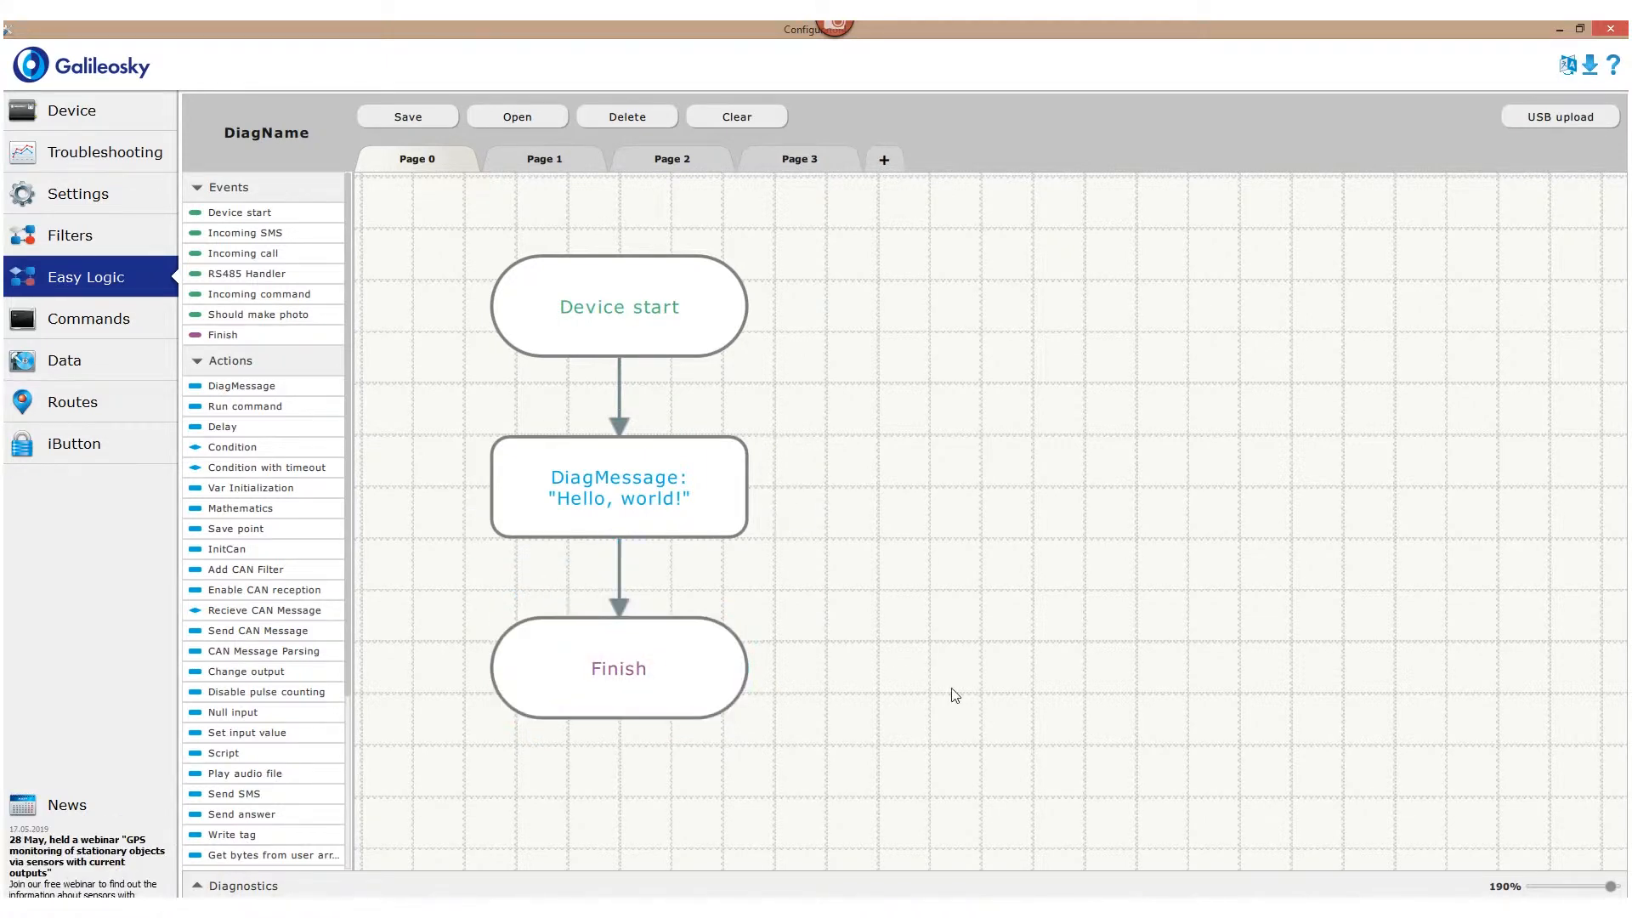
mouse_move(585, 758)
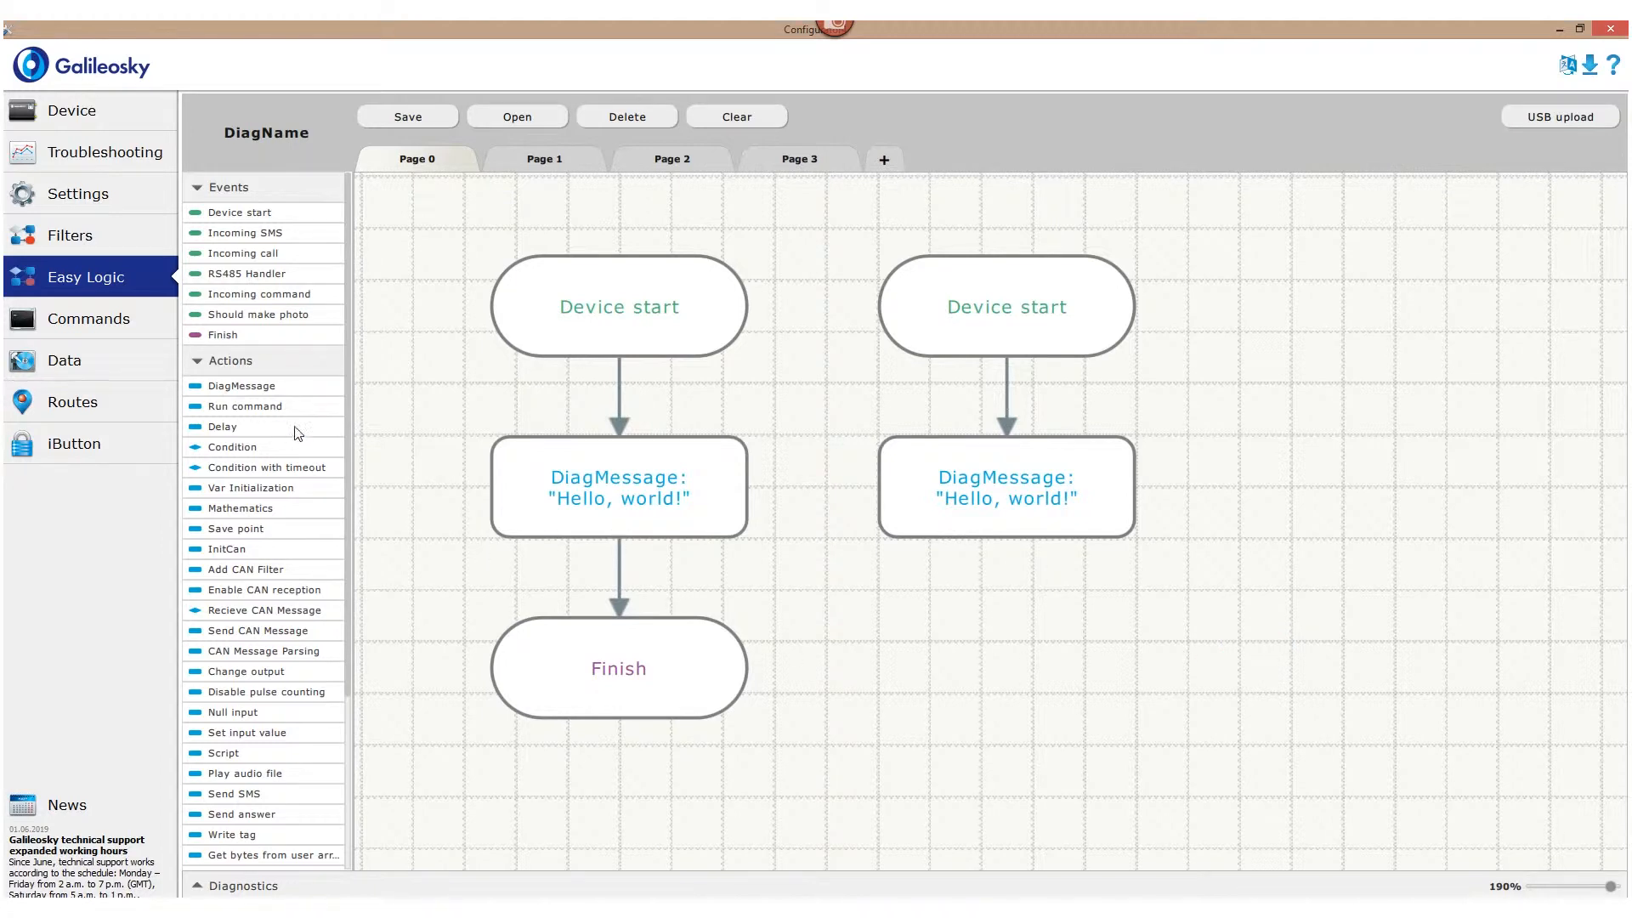
Add a Delay block of 1000 ms under the second "Hello, world!" message.
drag(221, 427, 1004, 666)
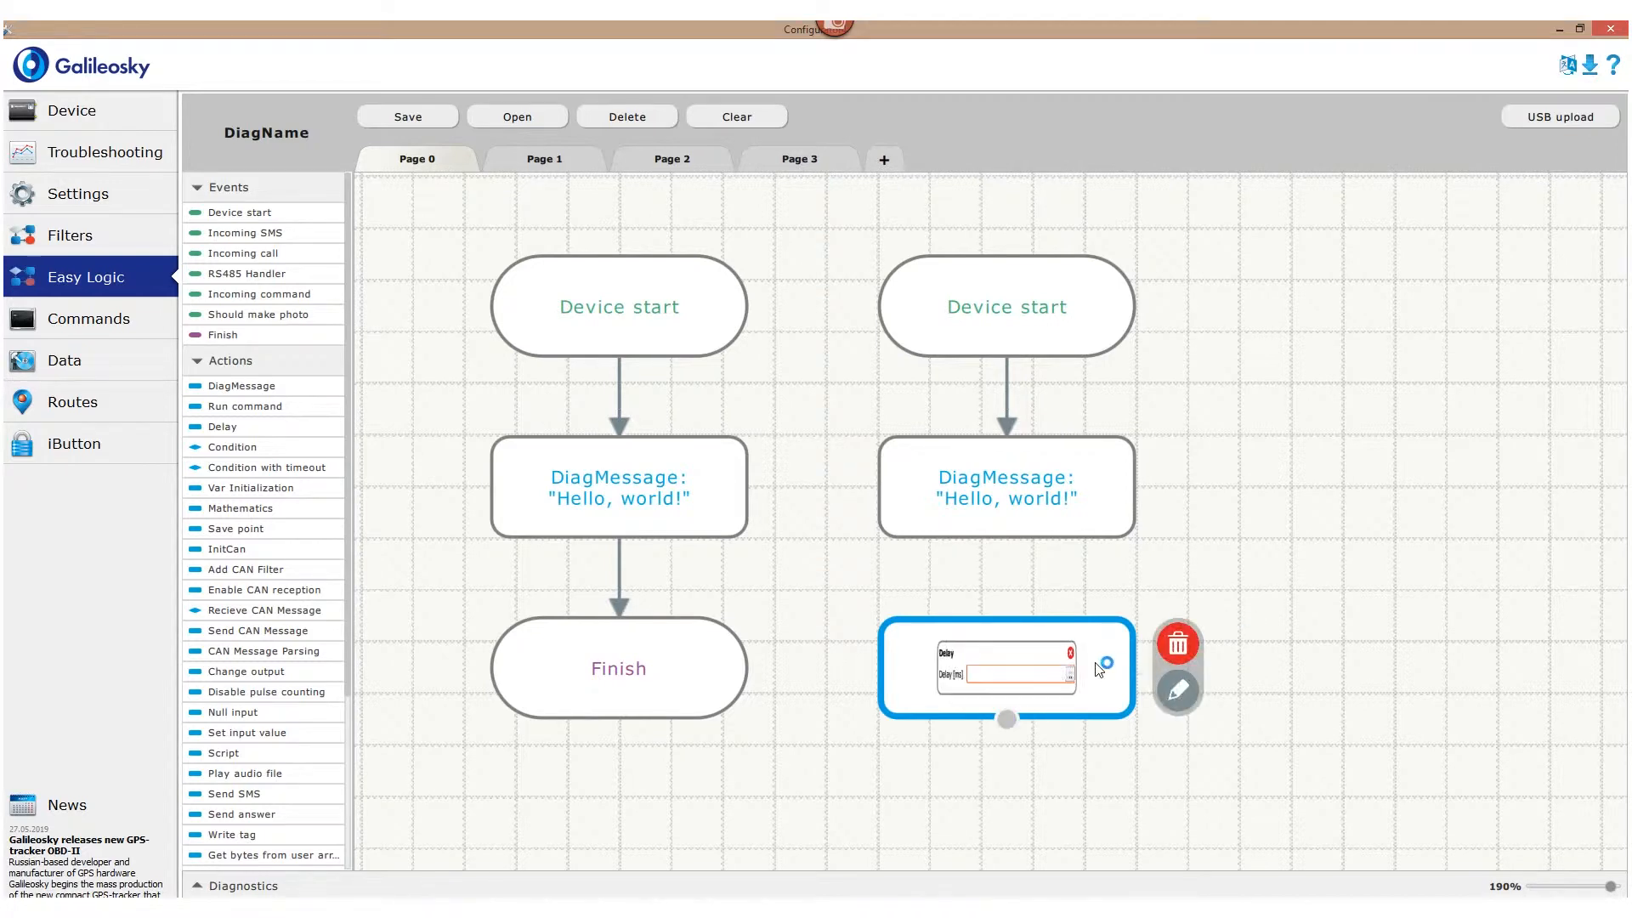
text(1000)
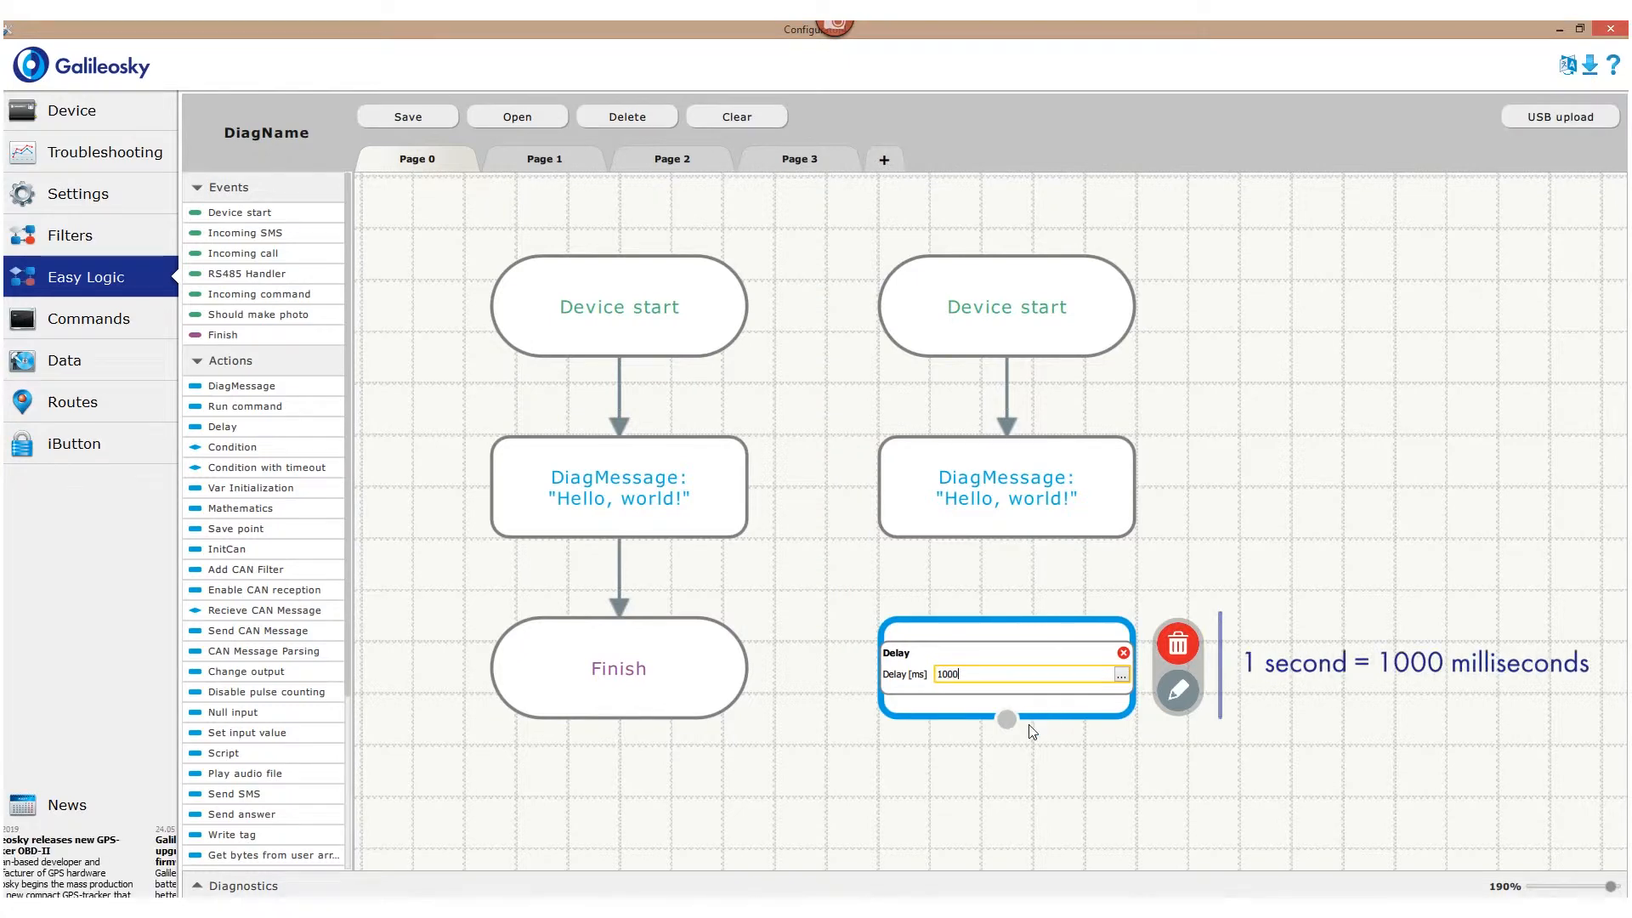